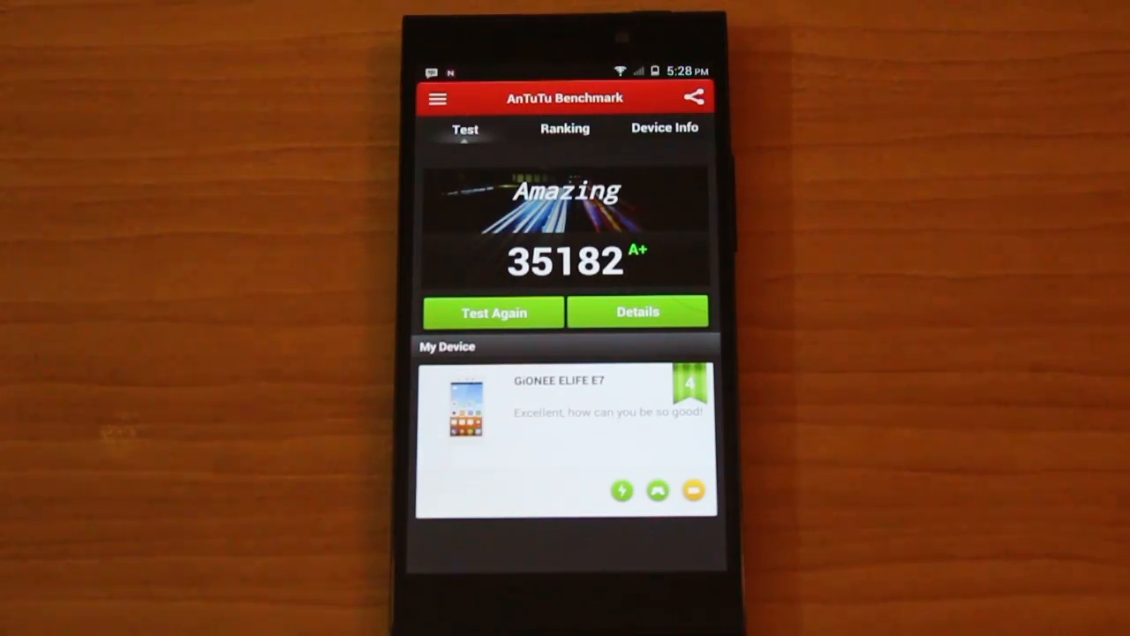
- View the Ranking list and compare this device's 35182 score with the Samsung Galaxy S4's 27435
click(565, 127)
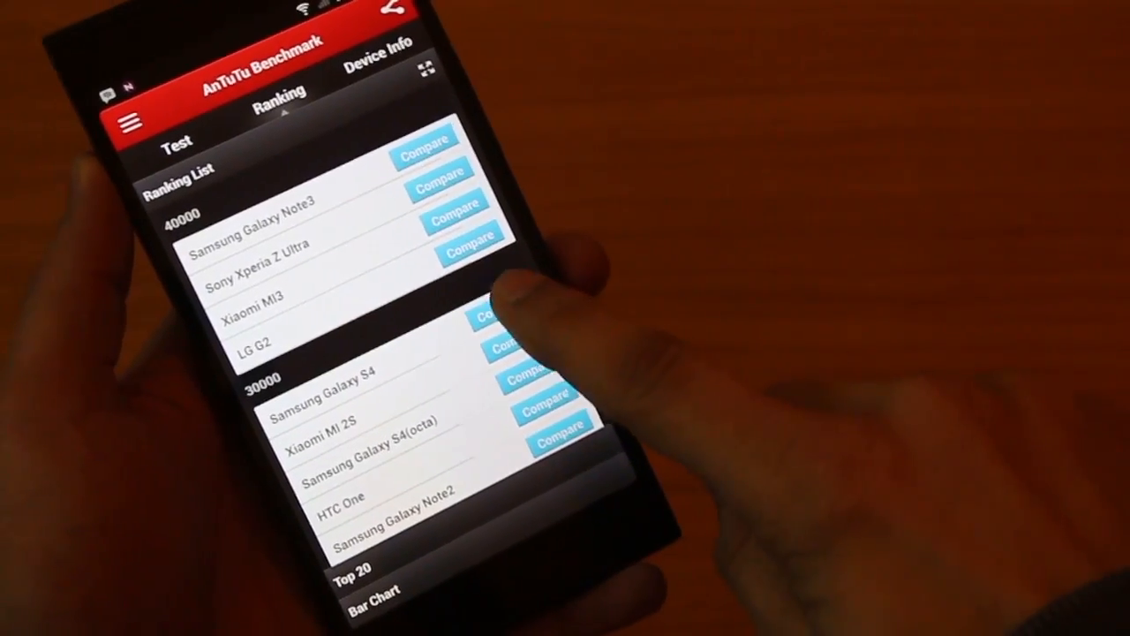
click(529, 385)
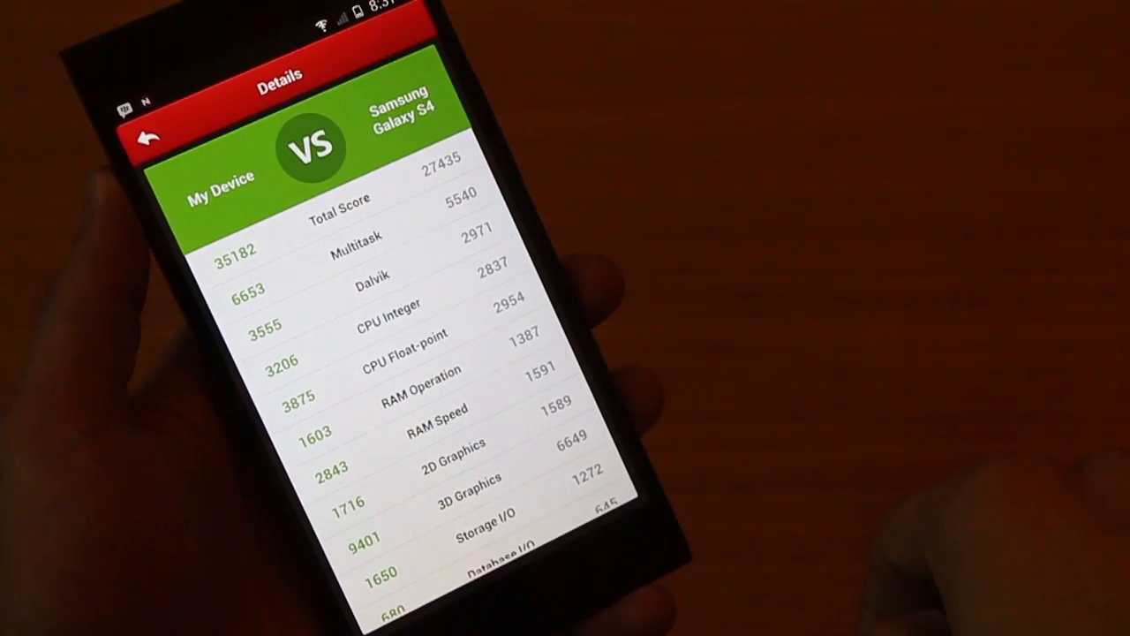